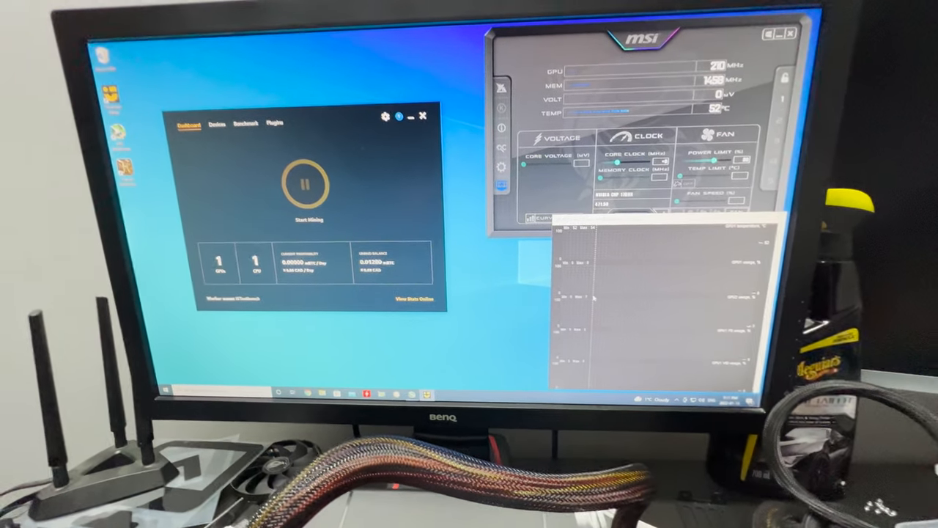
# - Start GPU mining from the QuickMiner dashboard so ethash shares get accepted
pyautogui.click(310, 183)
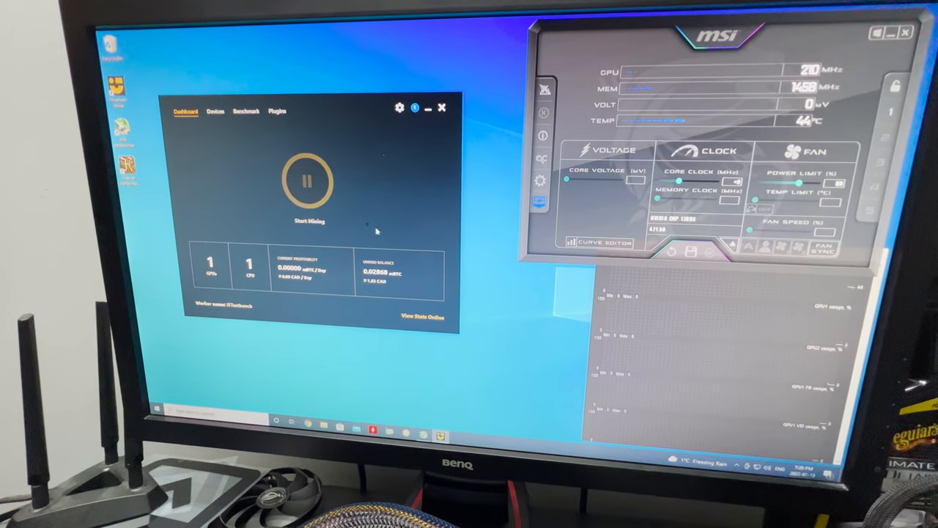
pyautogui.click(308, 179)
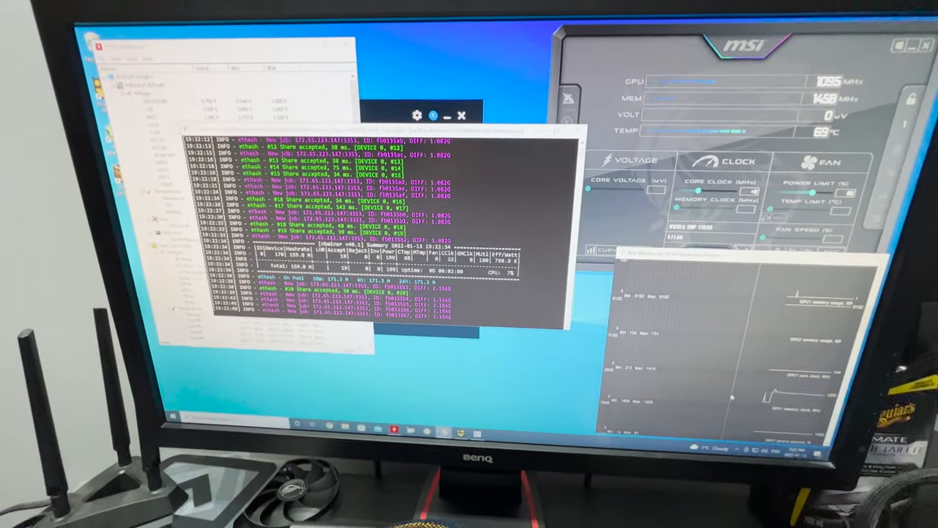